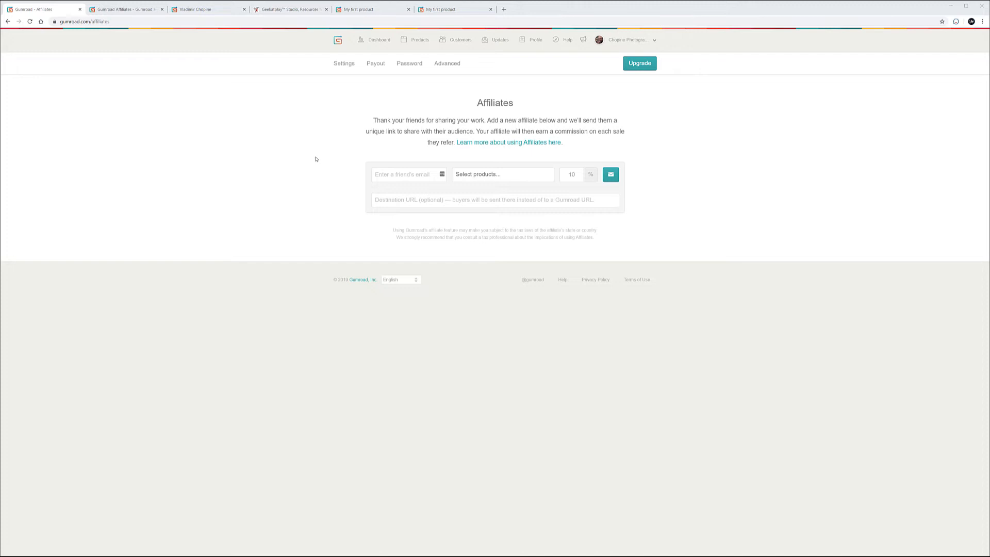
# Enter the affiliate's Gmail address, starting 'geekal', in the friend's email field
pyautogui.click(407, 174)
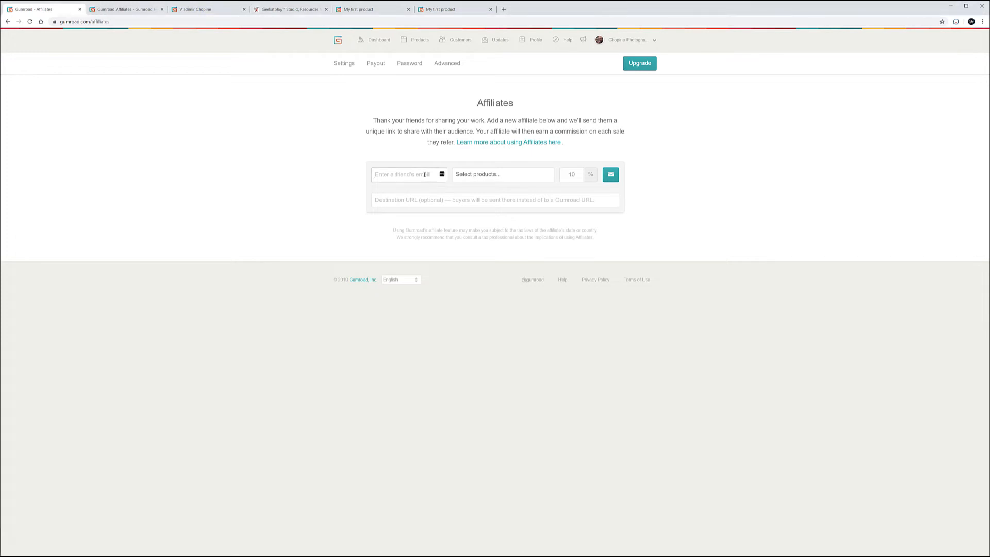
pyautogui.write('geekal')
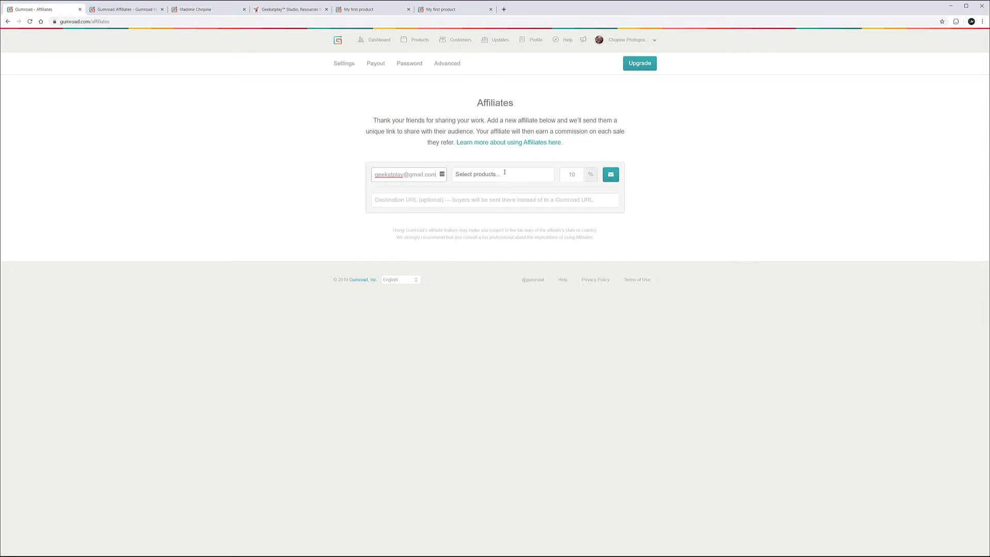
# Choose 'My first product' from the products list, keeping the 10% commission
pyautogui.click(480, 174)
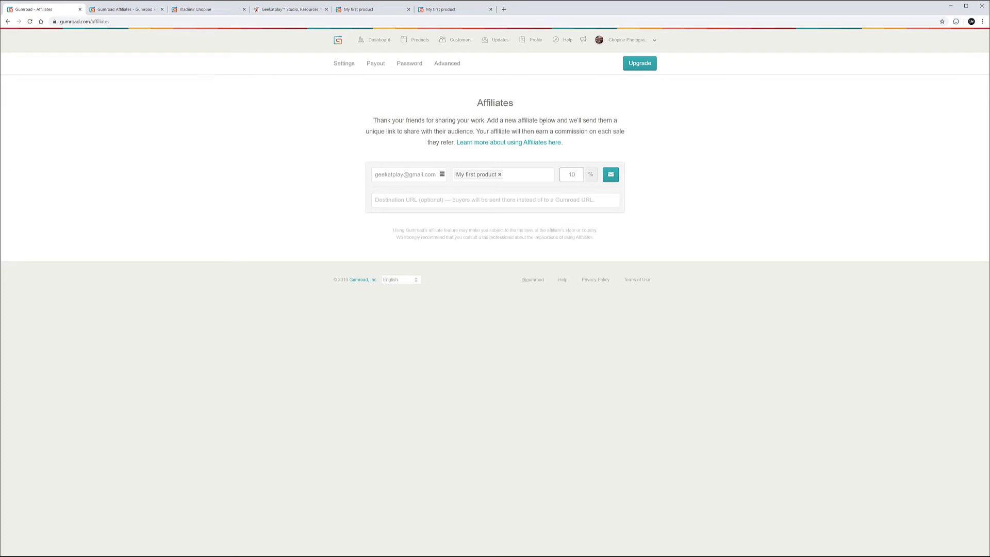
pyautogui.moveTo(650, 153)
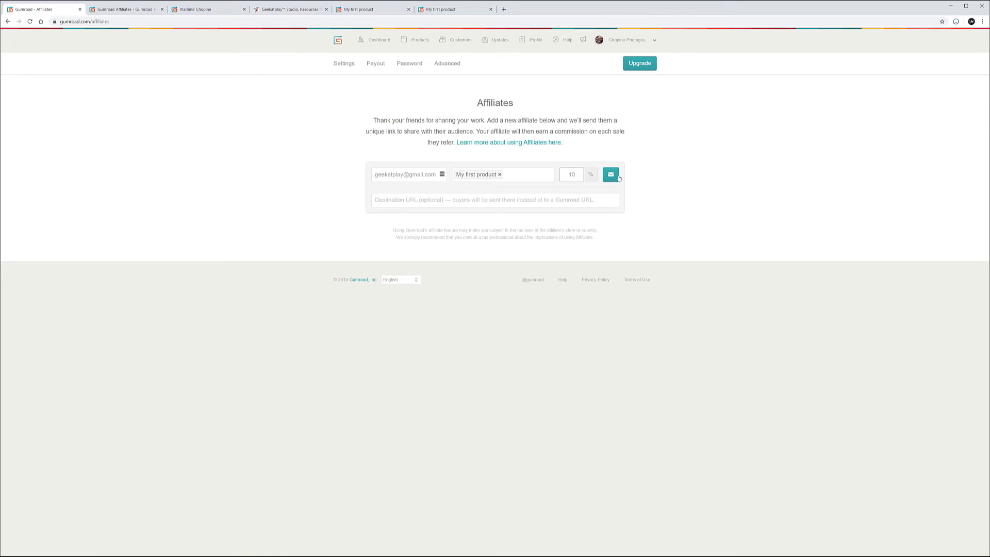
# Add the affiliate and send the invitation for My first product at 10%
pyautogui.click(610, 174)
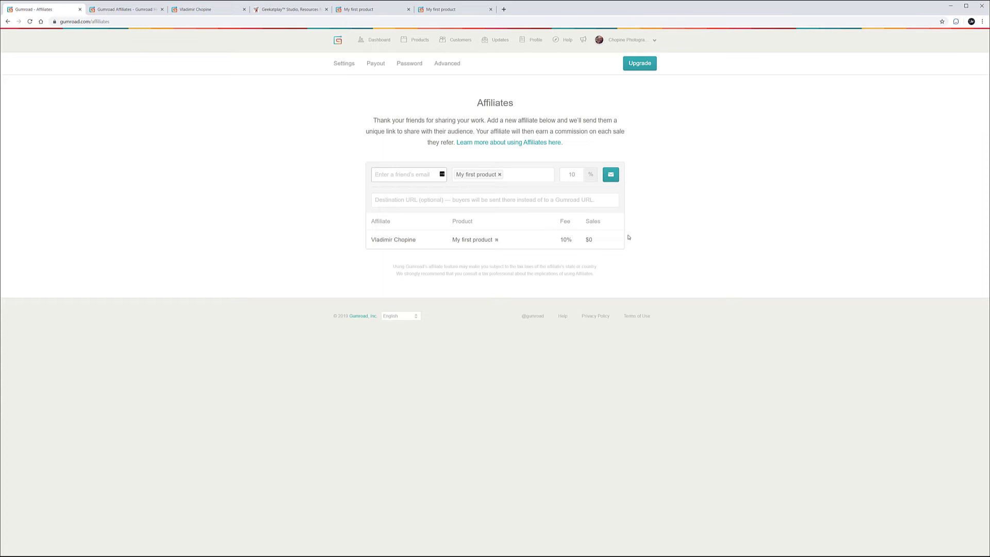
pyautogui.moveTo(614, 239)
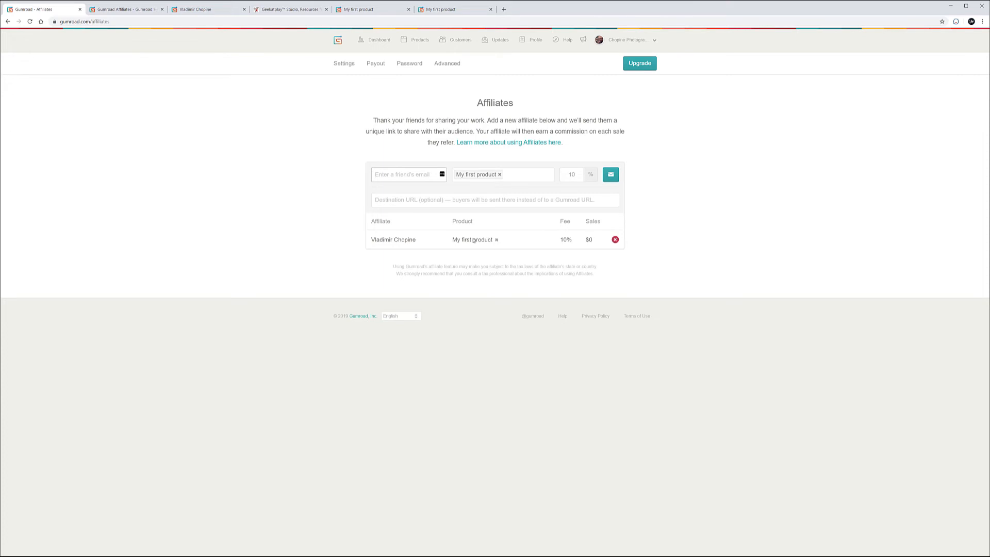
pyautogui.moveTo(432, 234)
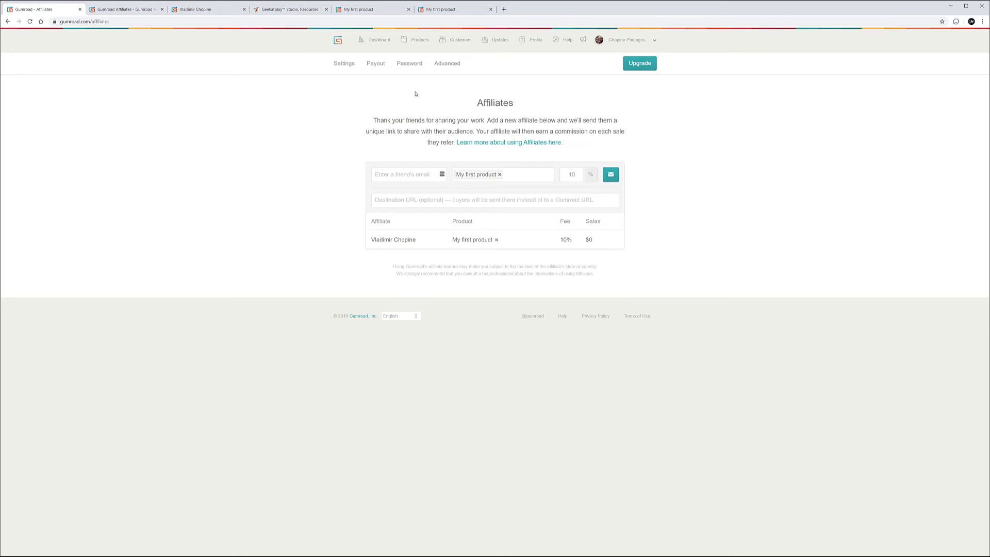
pyautogui.moveTo(648, 226)
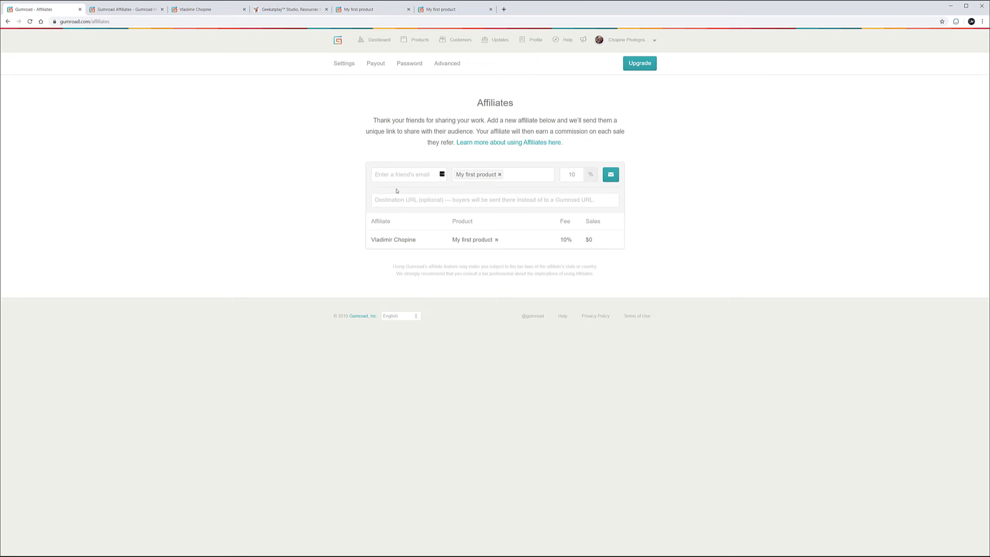
pyautogui.moveTo(674, 213)
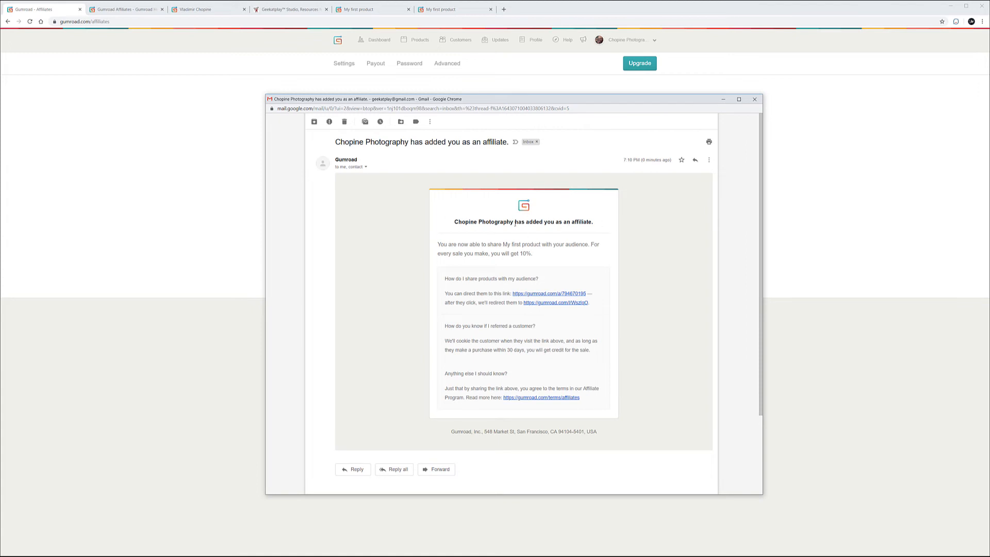
pyautogui.doubleClick(526, 253)
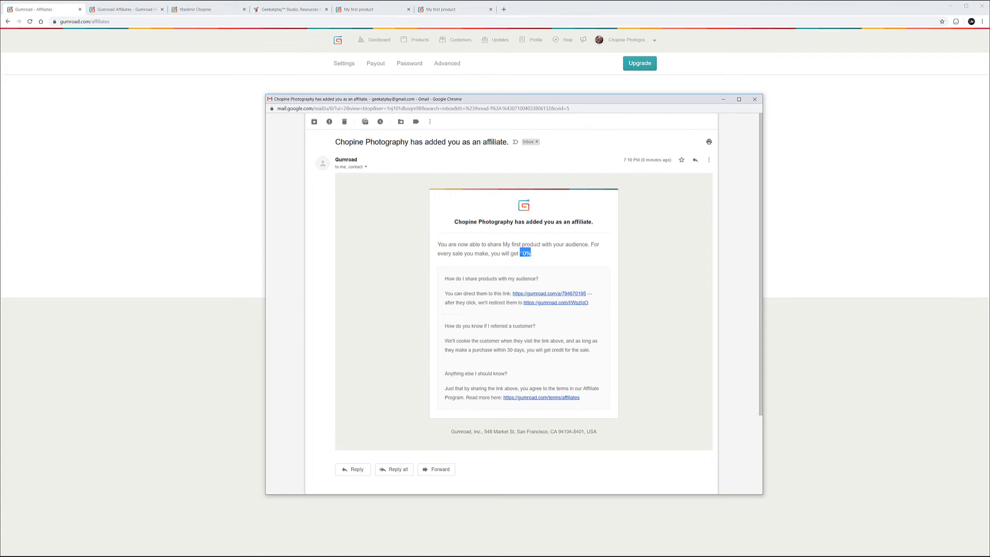
pyautogui.moveTo(556, 296)
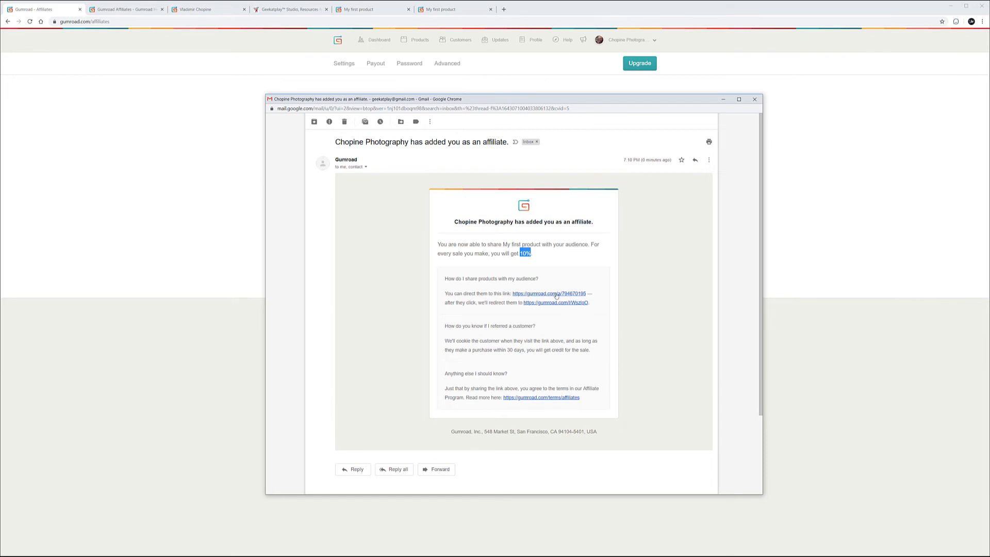
pyautogui.moveTo(558, 294)
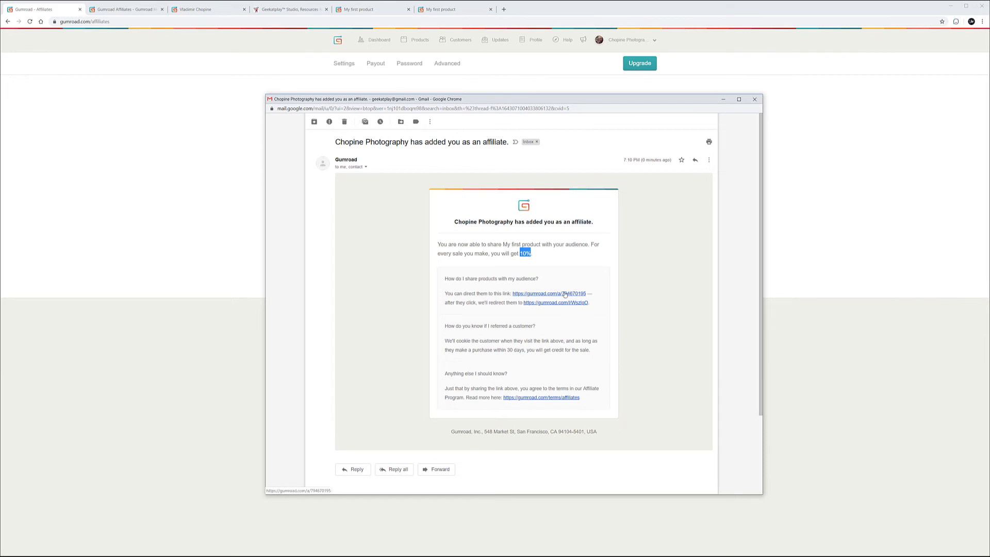
pyautogui.moveTo(571, 307)
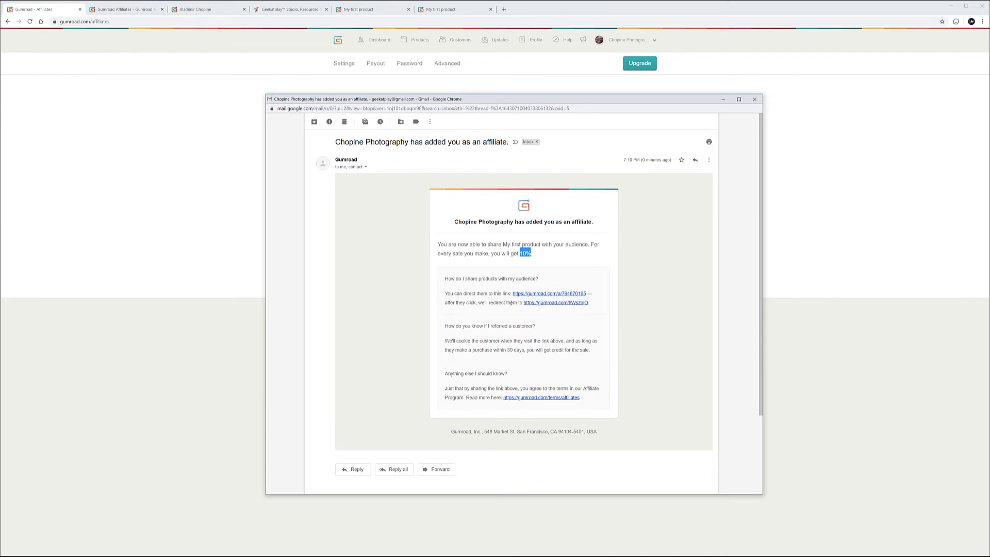
pyautogui.moveTo(544, 308)
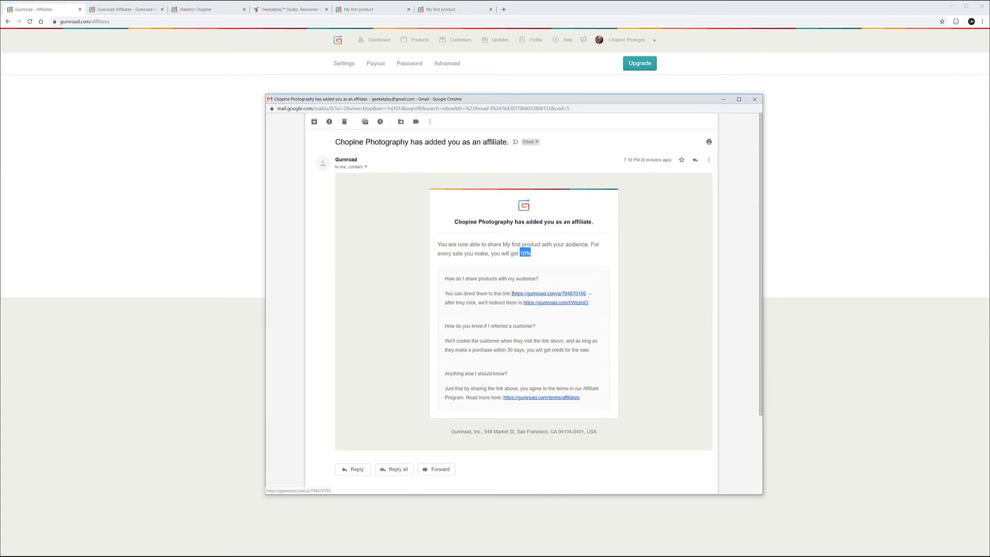
pyautogui.doubleClick(547, 293)
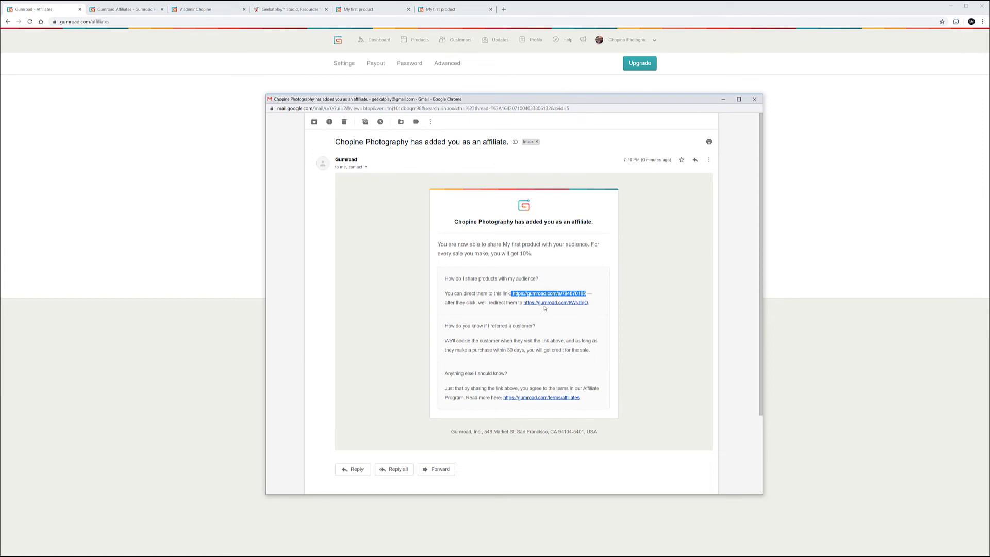
pyautogui.moveTo(574, 305)
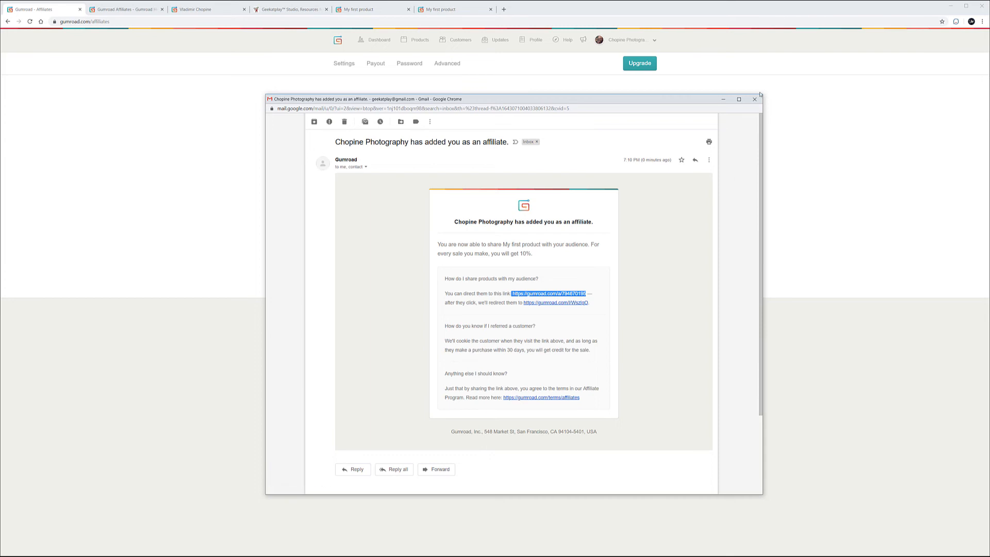
pyautogui.click(754, 99)
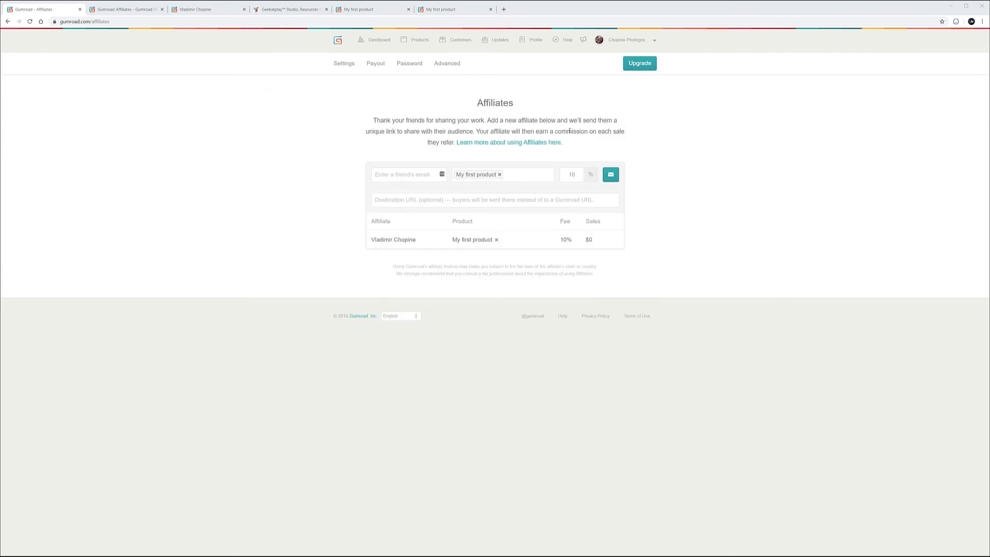
pyautogui.moveTo(631, 162)
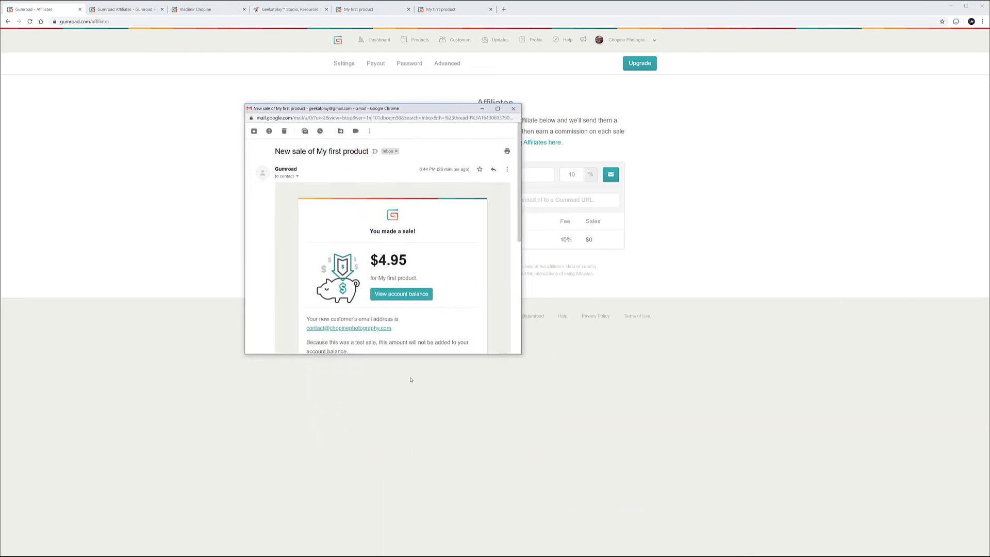
# Enlarge the 'New sale of My first product' ($4.95) email window by dragging its corner
pyautogui.moveTo(520, 354); pyautogui.dragTo(586, 431)
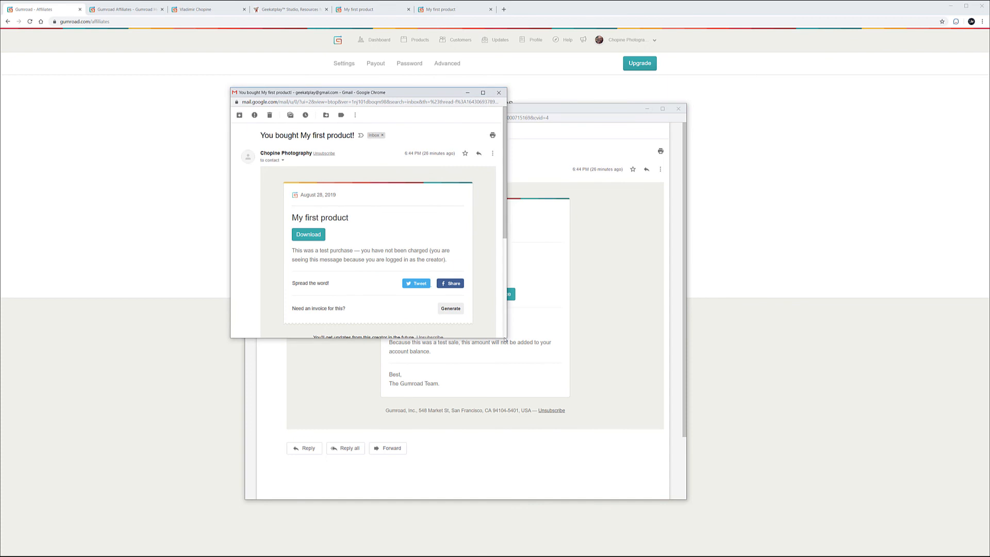
# Read through the 'You bought My first product!' receipt and close the email window
pyautogui.scroll(-3)
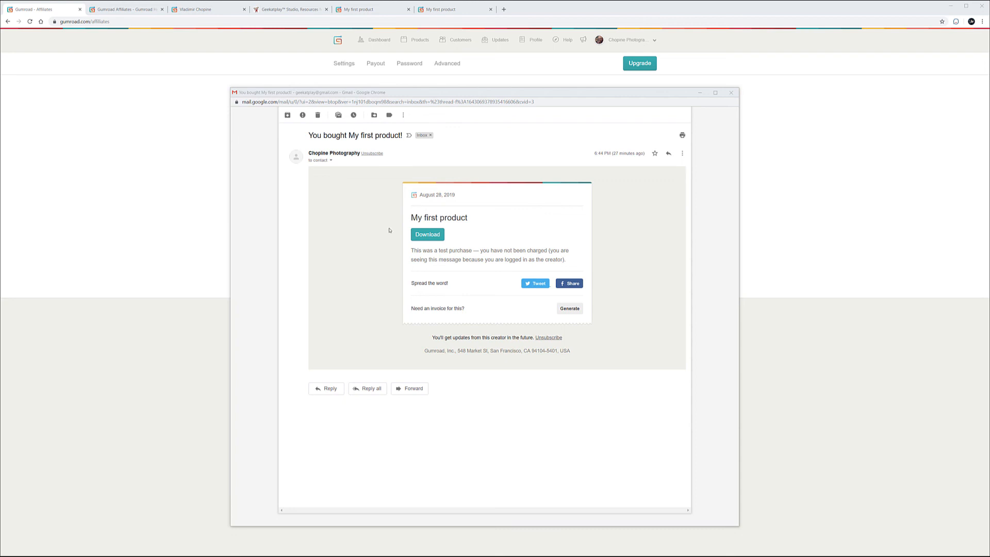
pyautogui.moveTo(453, 234)
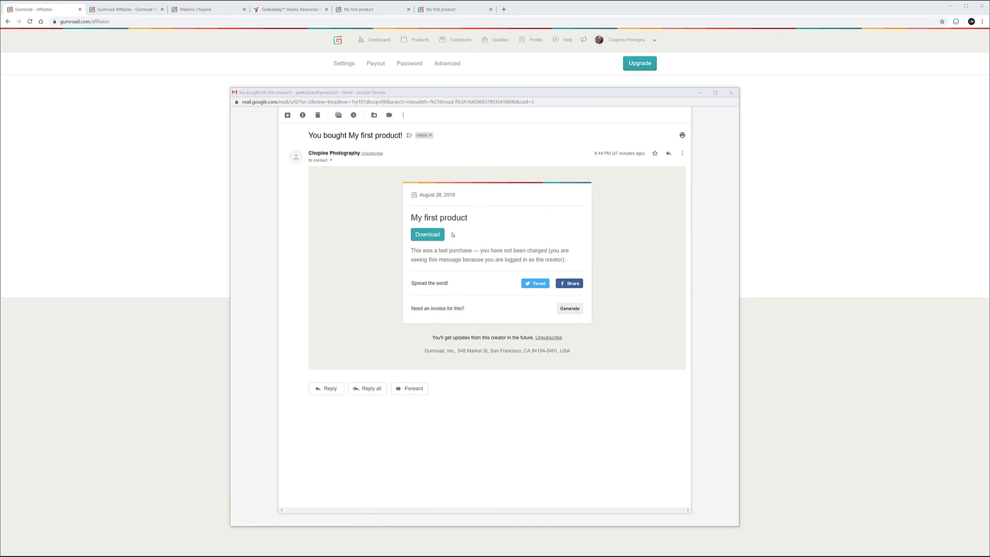
pyautogui.moveTo(453, 236)
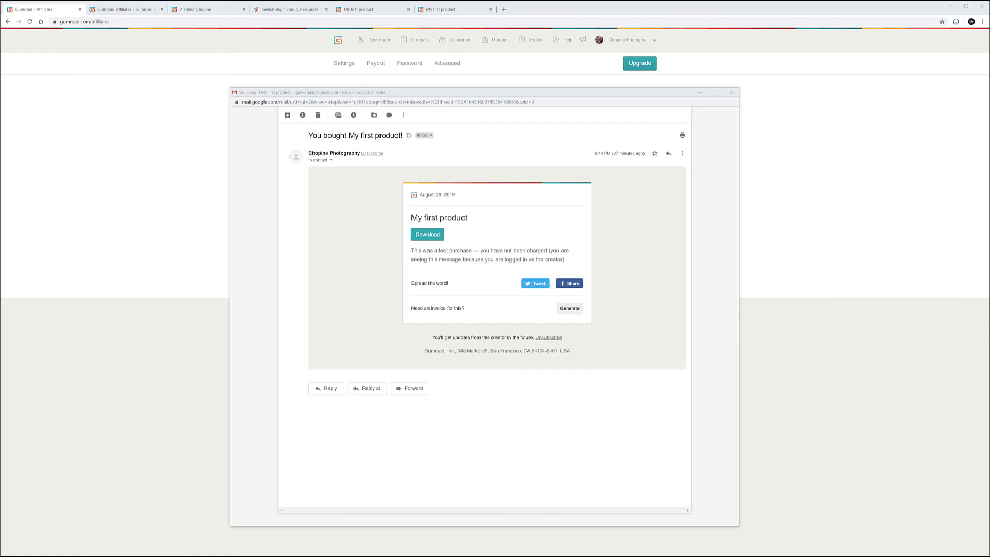
pyautogui.click(731, 92)
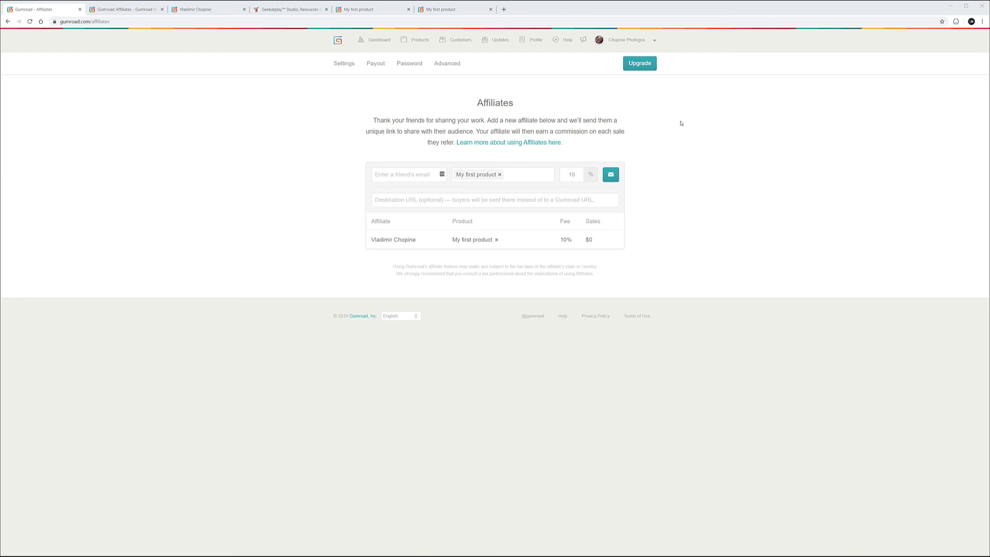
pyautogui.moveTo(681, 124)
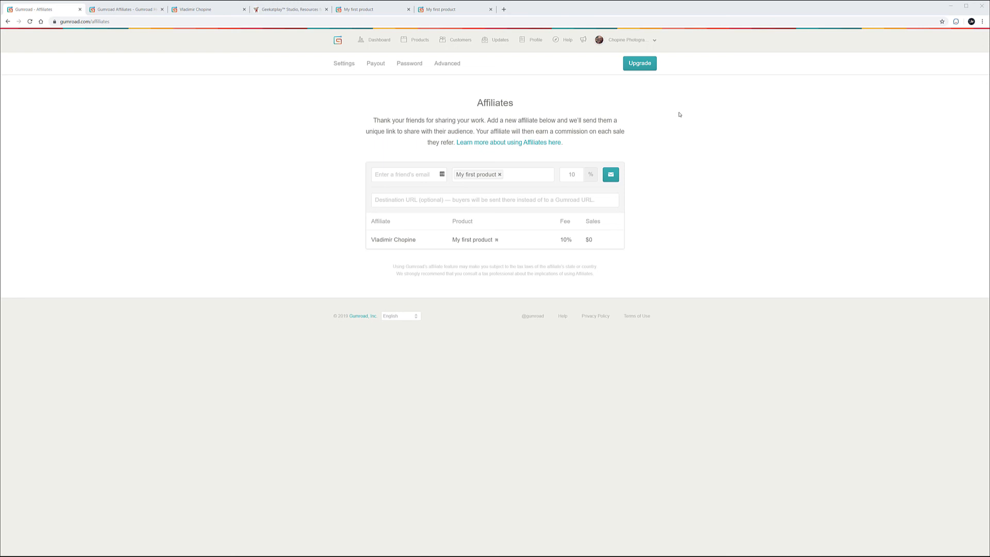
pyautogui.moveTo(547, 265)
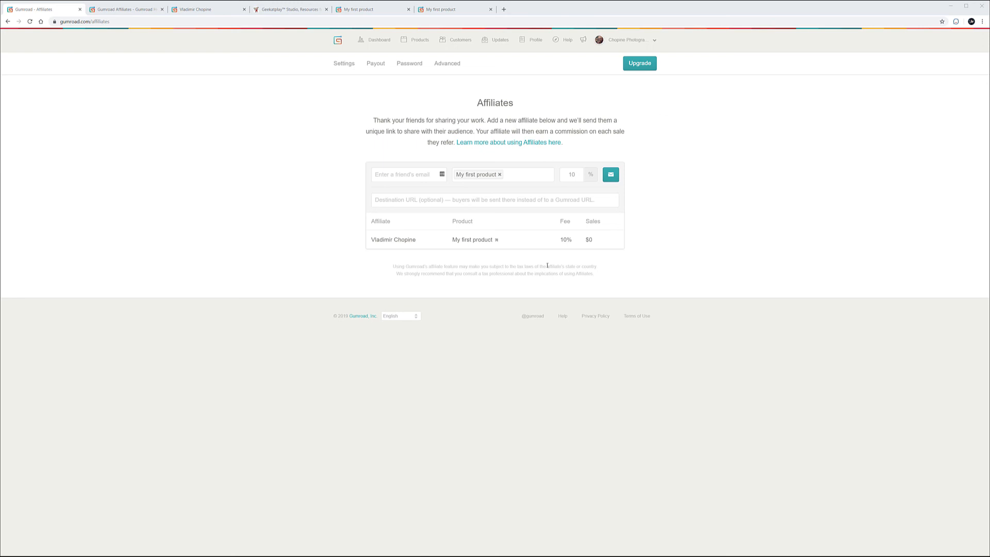
pyautogui.moveTo(615, 240)
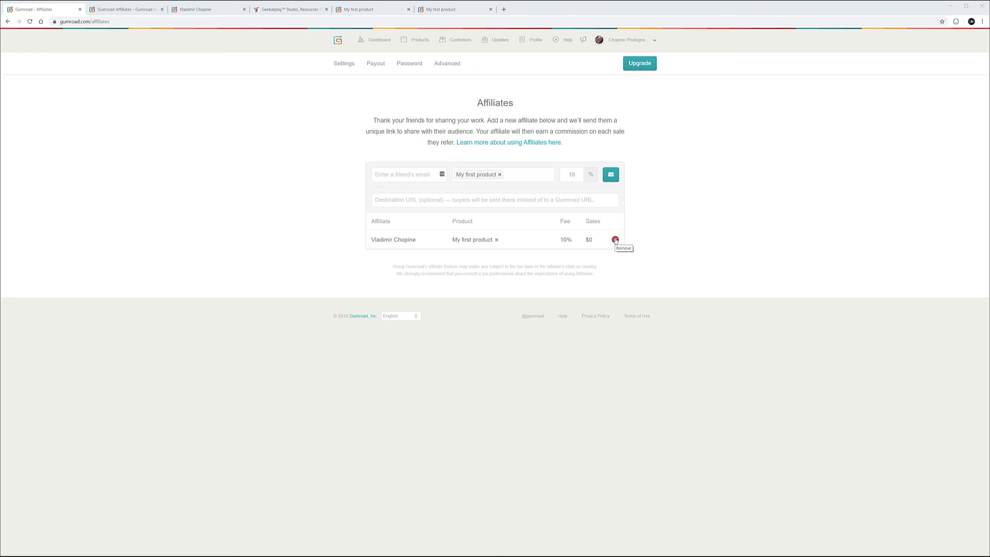
pyautogui.moveTo(398, 199)
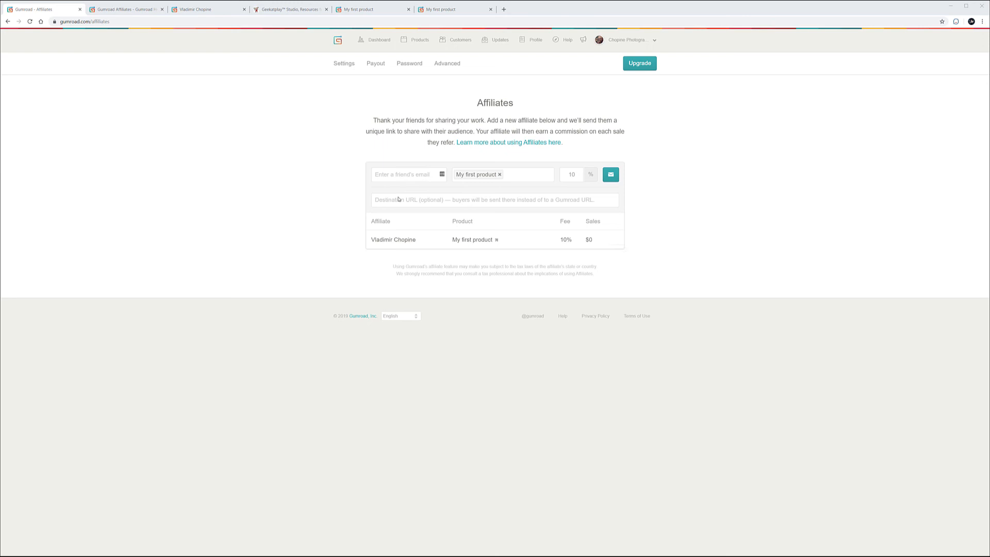
pyautogui.moveTo(707, 217)
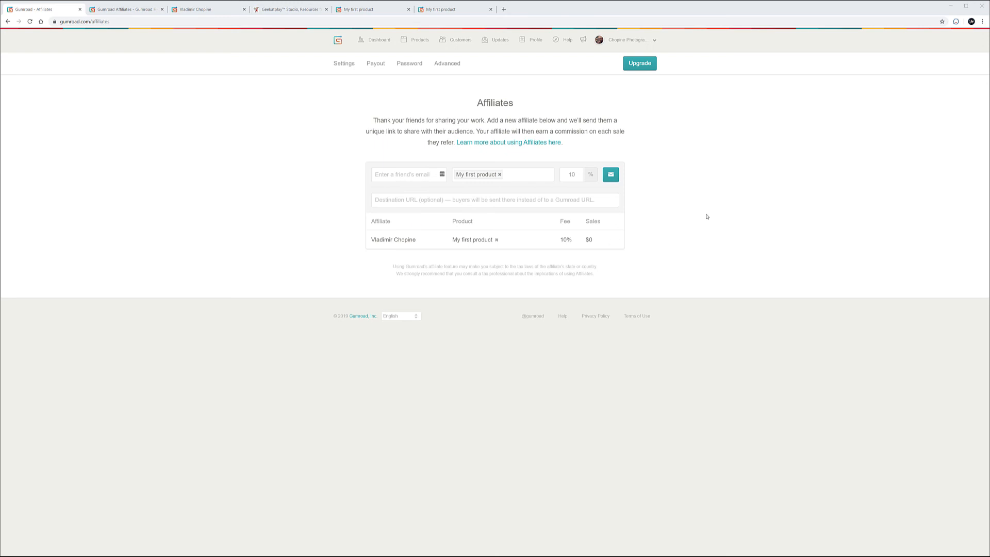
pyautogui.moveTo(707, 197)
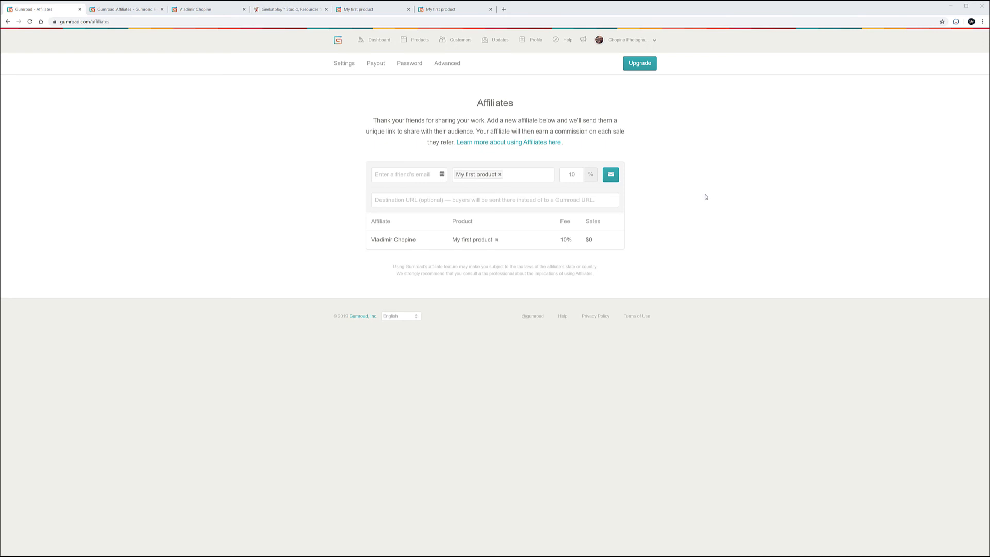